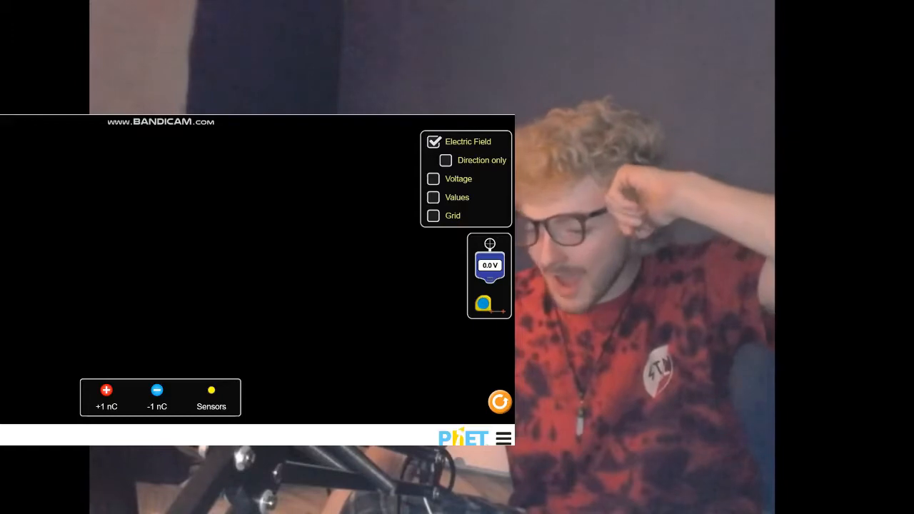
Drag two +1 nC charges and one -1 nC charge below them onto the black field.
{"action": "left_click_drag", "start_coordinate": [105, 390], "coordinate": [95, 274]}
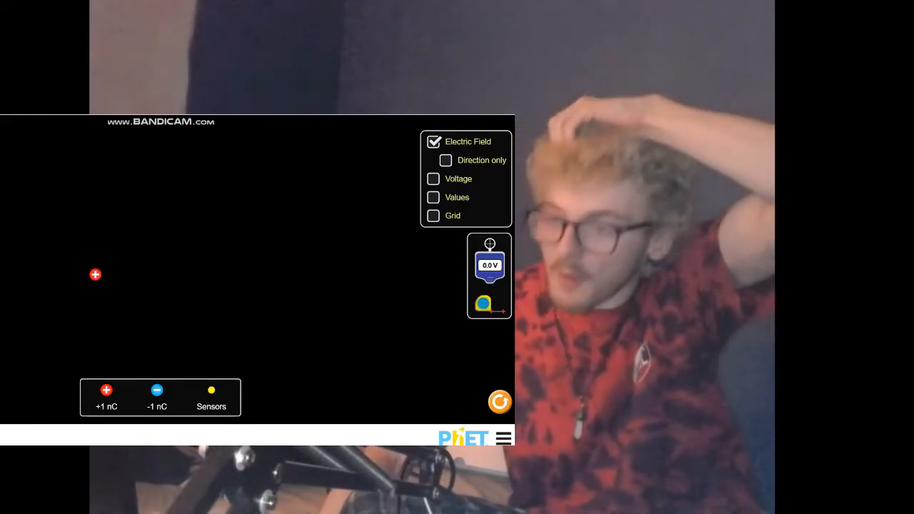
{"action": "left_click_drag", "start_coordinate": [95, 275], "coordinate": [101, 180]}
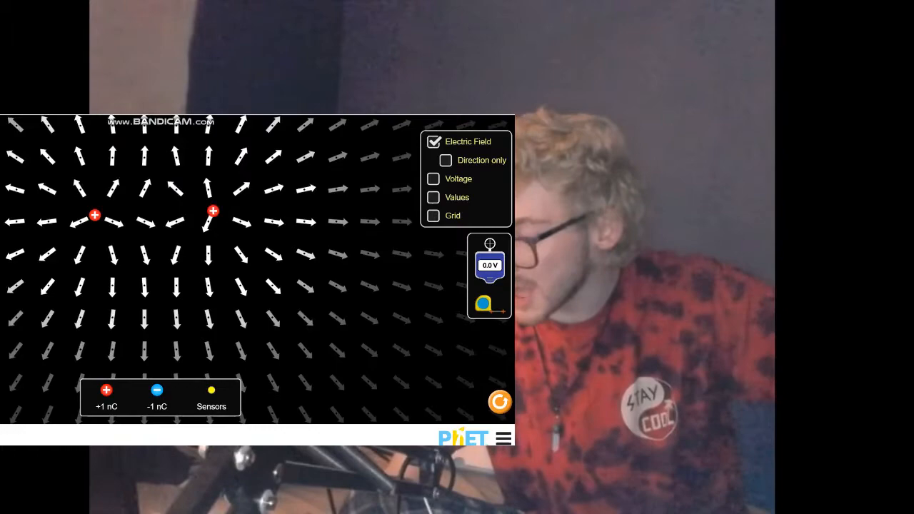
{"action": "left_click_drag", "start_coordinate": [157, 389], "coordinate": [161, 321]}
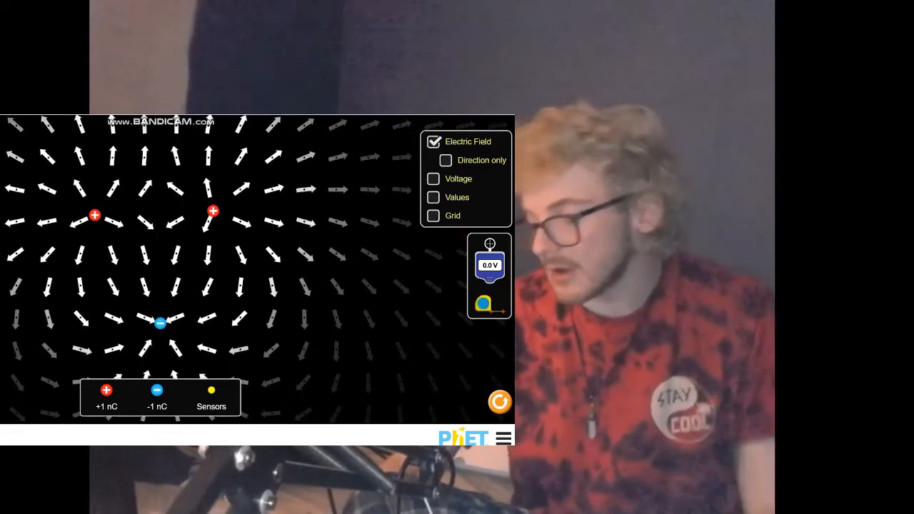